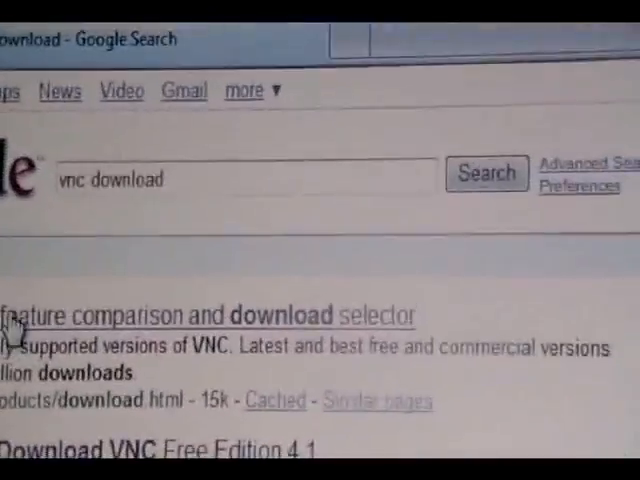
Move past the details form to proceed to the Free Edition download options.
scroll(down, 3)
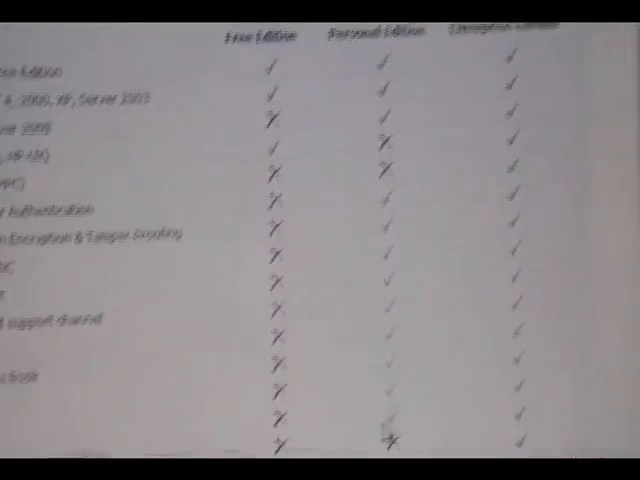
scroll(down, 3)
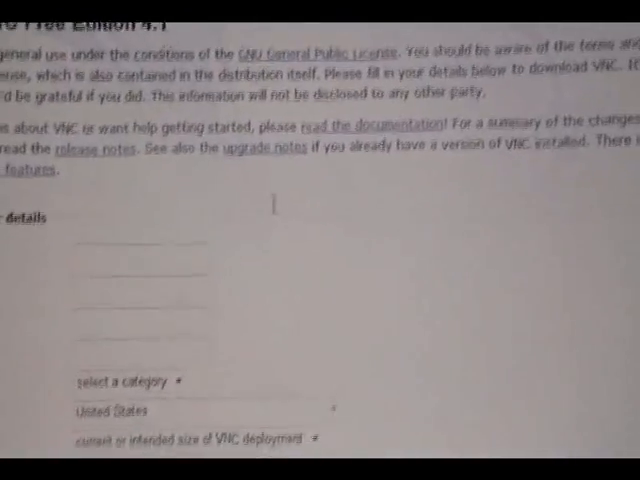
scroll(down, 3)
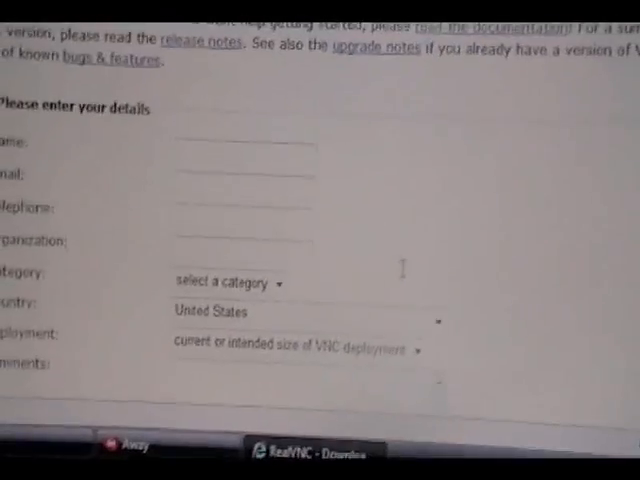
scroll(down, 3)
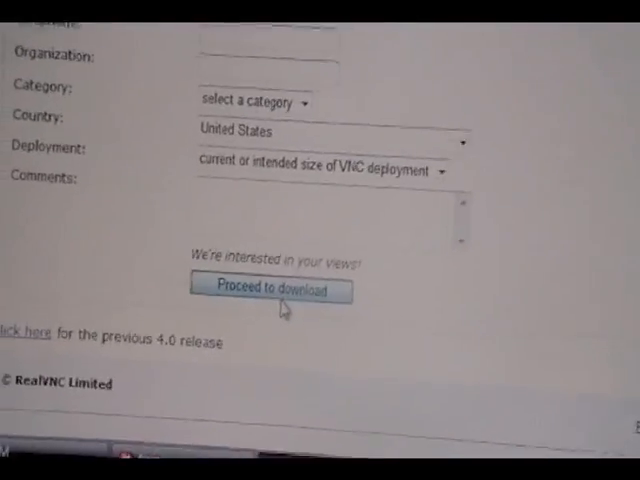
click(268, 290)
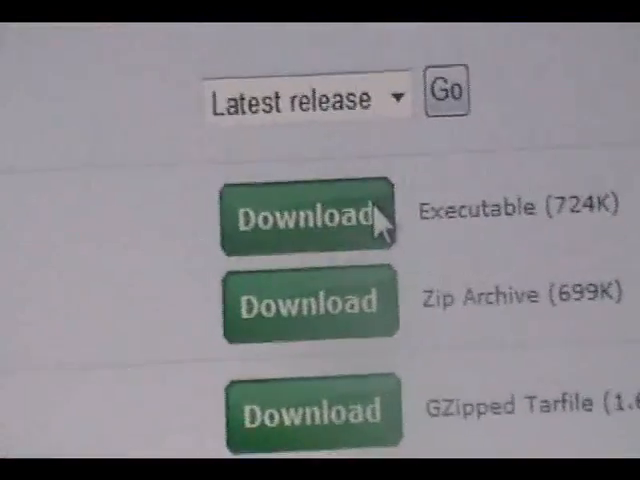
Download the Windows executable, accepting the terms and conditions, and save the installer.
click(308, 216)
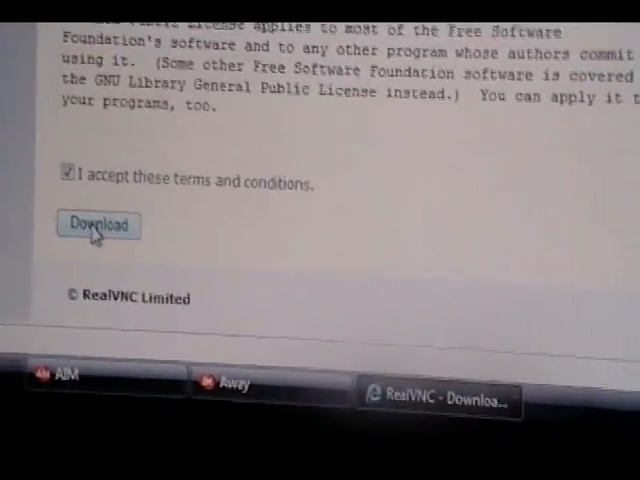
click(98, 224)
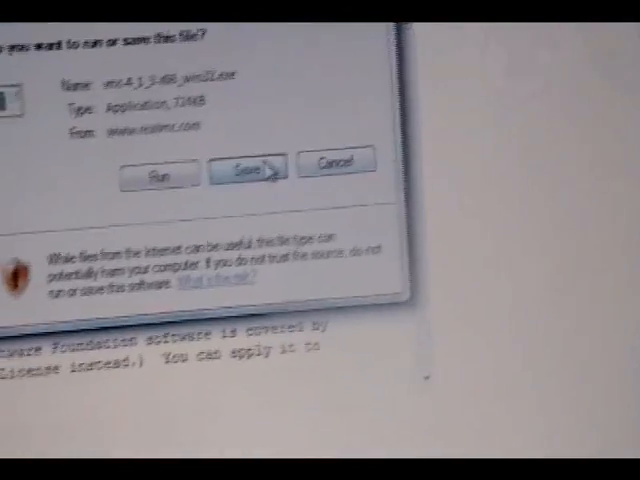
click(244, 168)
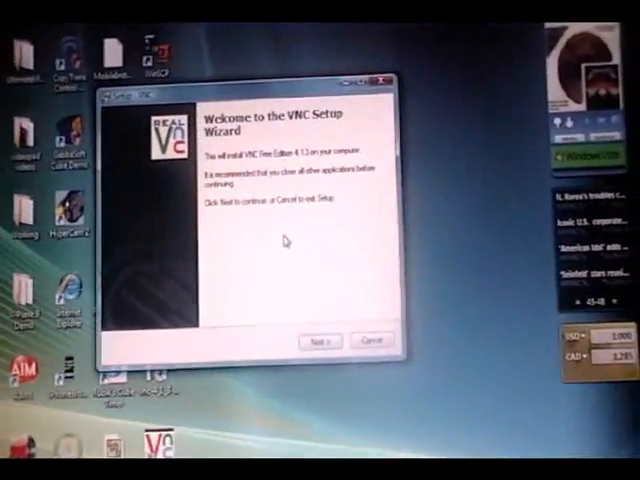
Run the setup wizard accepting the license, keeping server and viewer components and additional tasks.
click(312, 340)
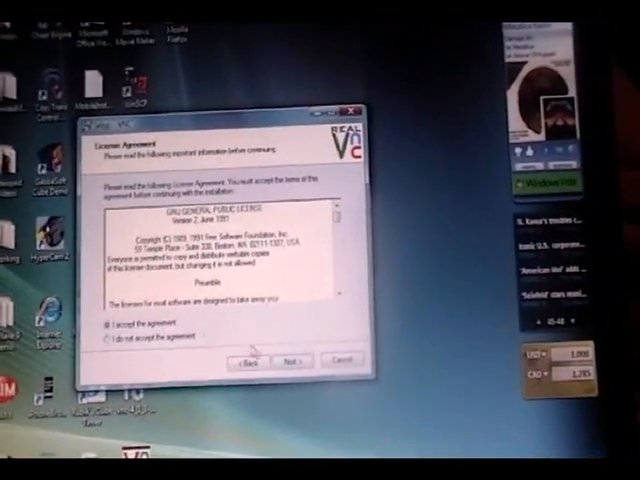
click(290, 360)
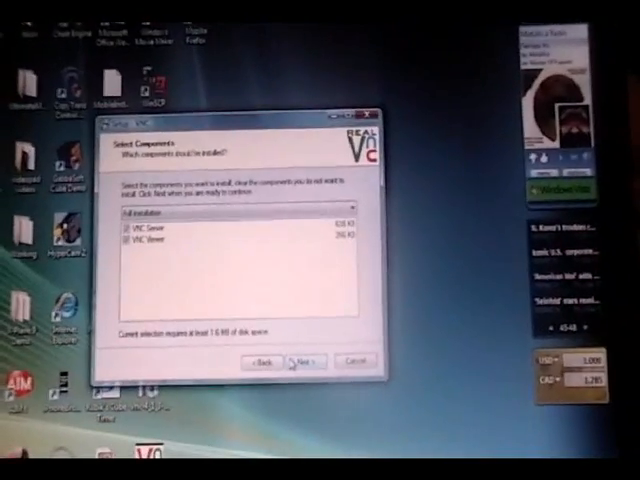
click(300, 362)
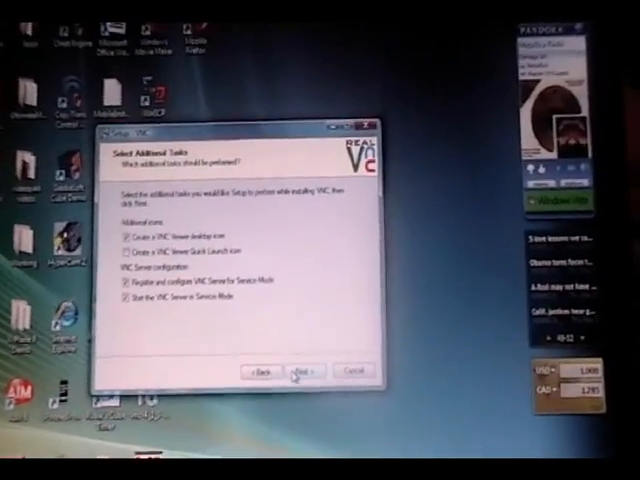
click(296, 372)
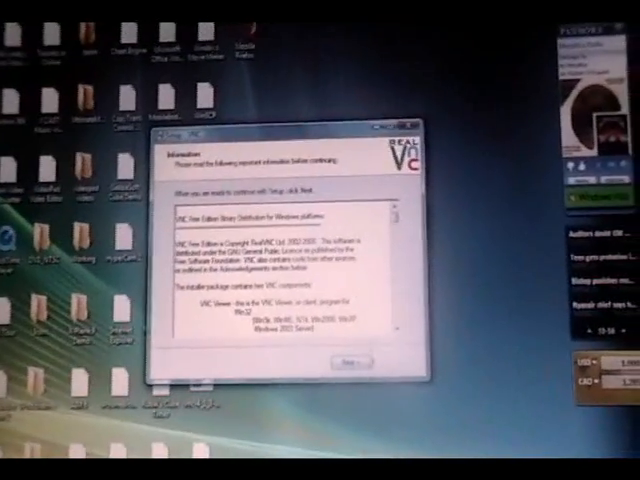
click(354, 348)
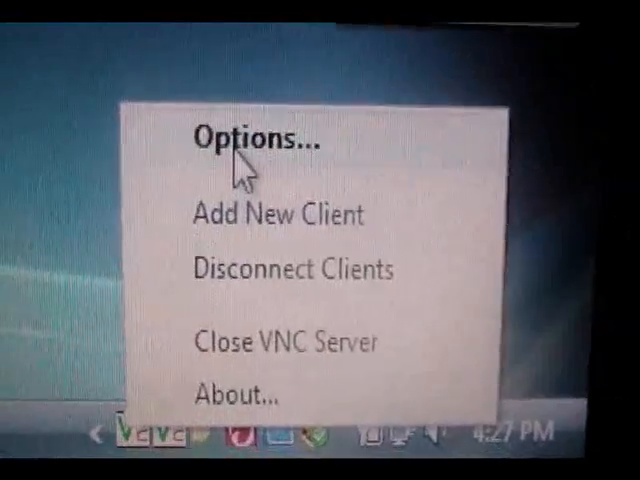
In the server Options, select VNC Password Authentication and configure a password.
click(264, 138)
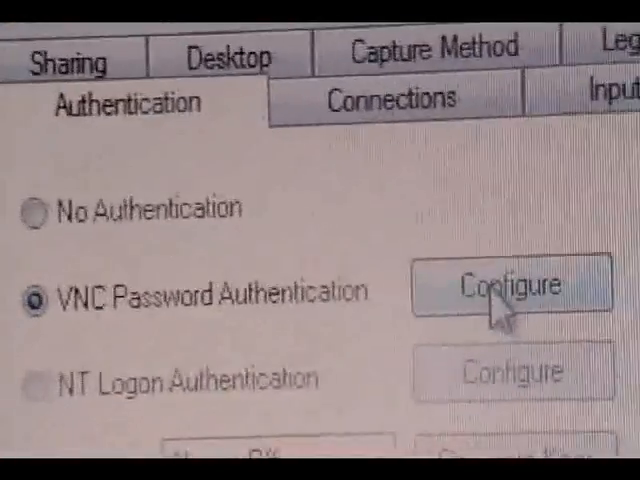
click(512, 284)
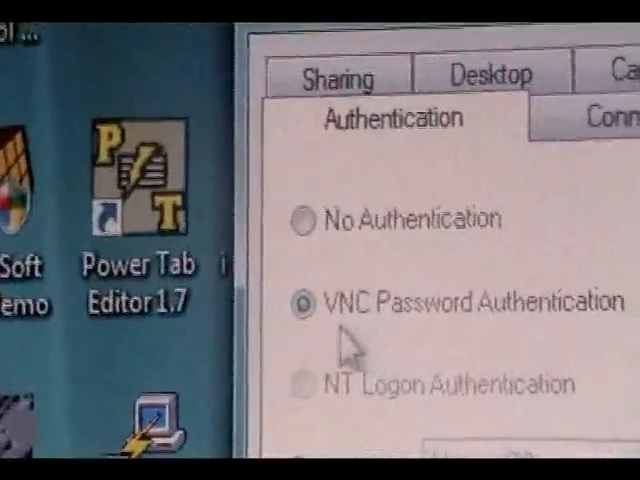
click(430, 136)
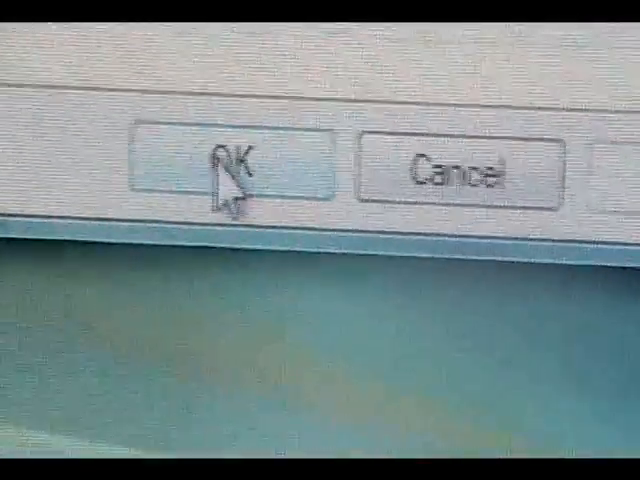
Confirm the VNC Server Properties with OK to apply the settings.
click(236, 168)
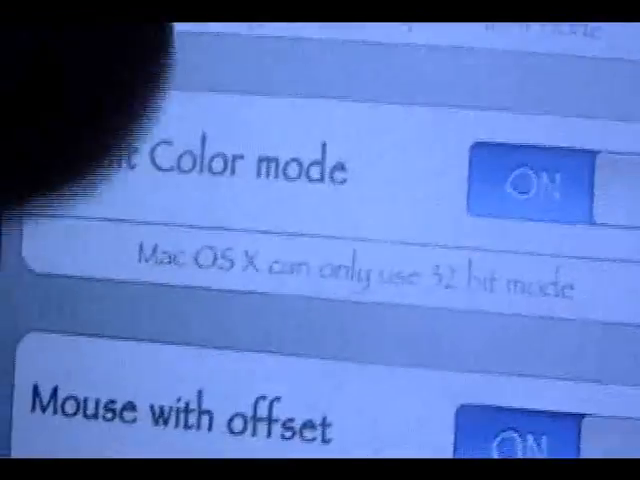
Review the Mocha VNC settings list down to the help section below Mouse with offset.
scroll(down, 3)
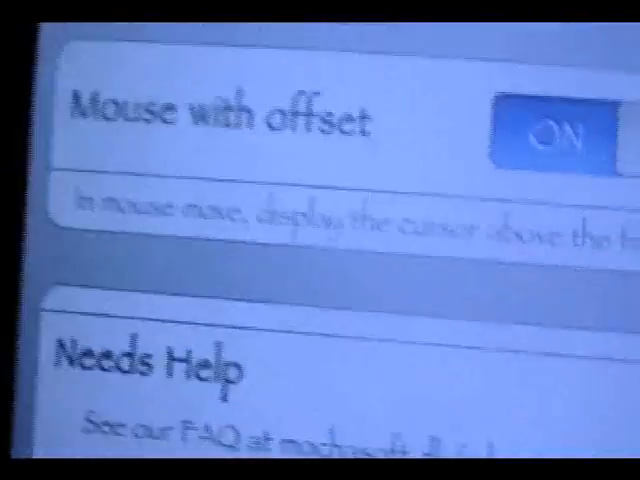